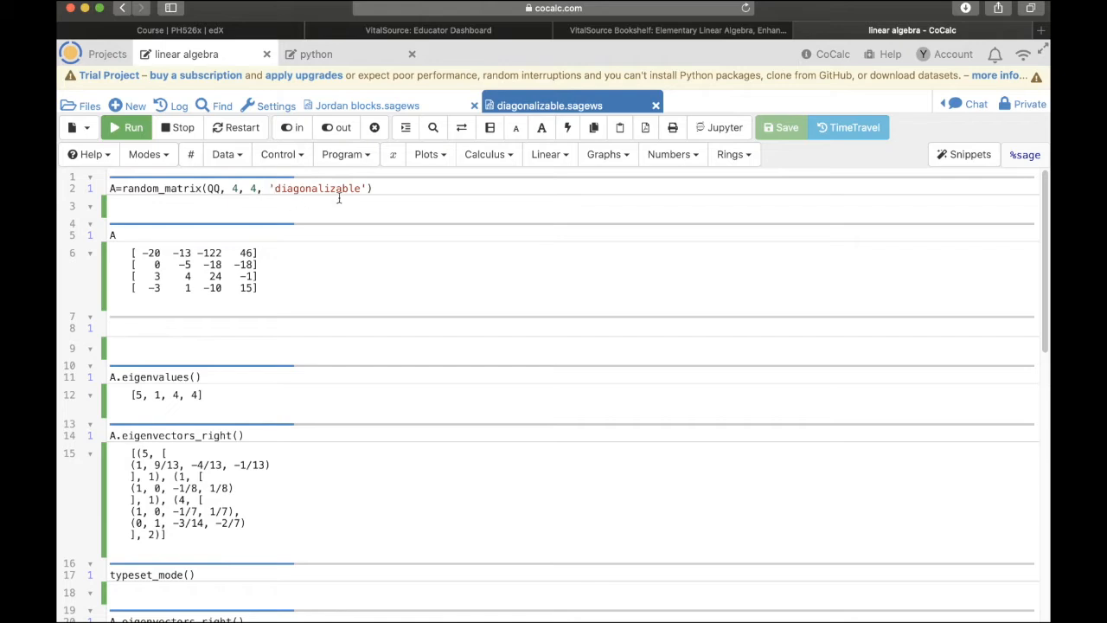
{"action": "mouse_move", "coordinate": [153, 249]}
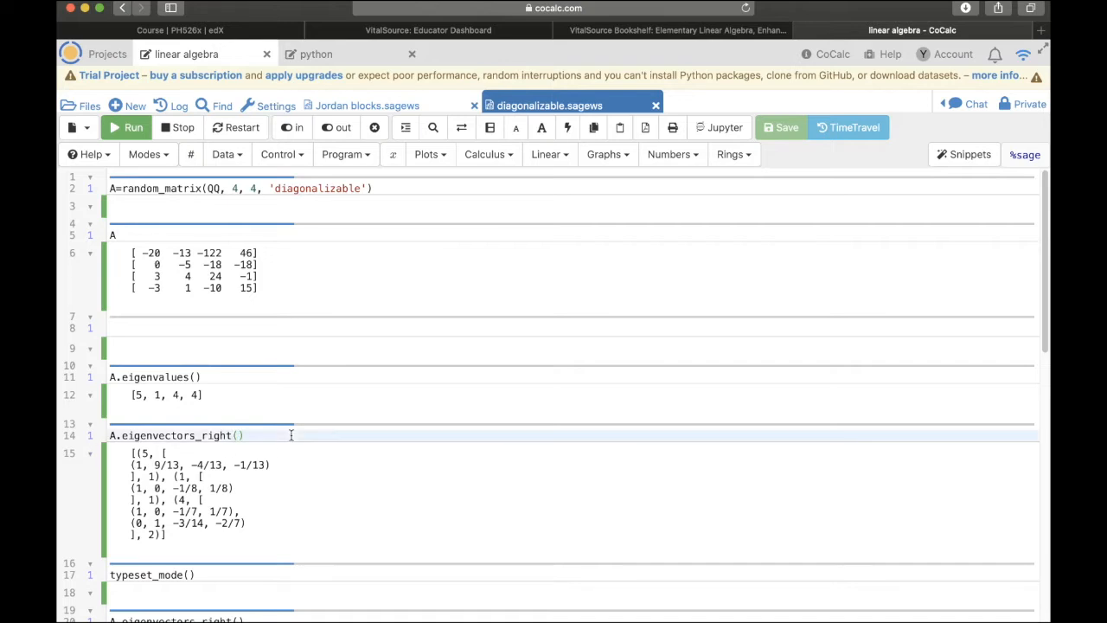
Add the comment '# Av=cv' after A.eigenvectors_right() on line 14.
{"action": "type", "text": "#A"}
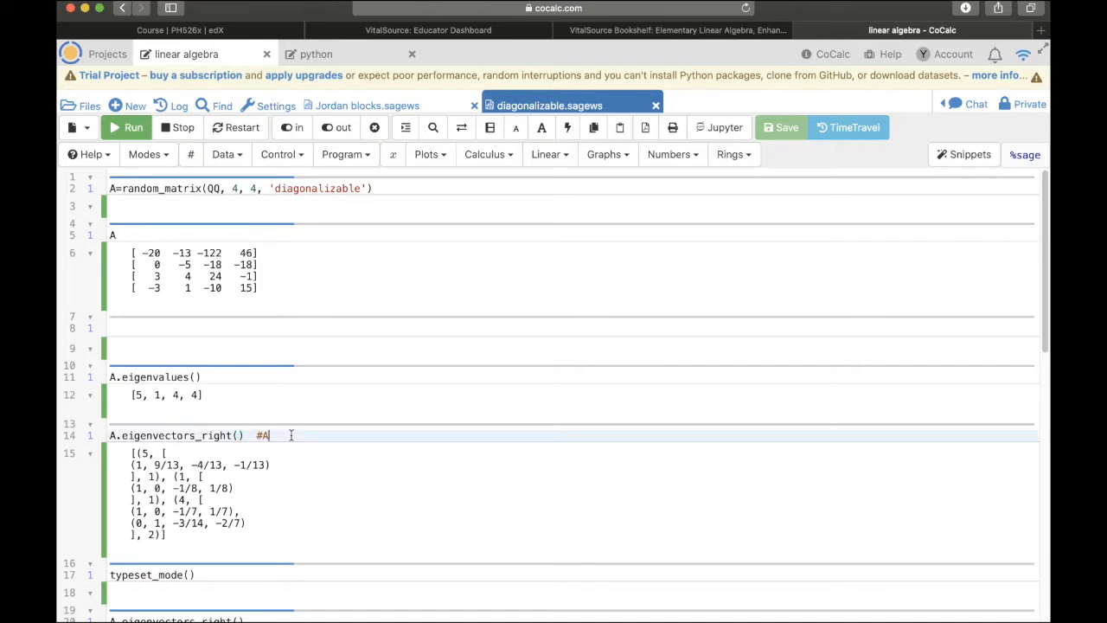
{"action": "type", "text": "v"}
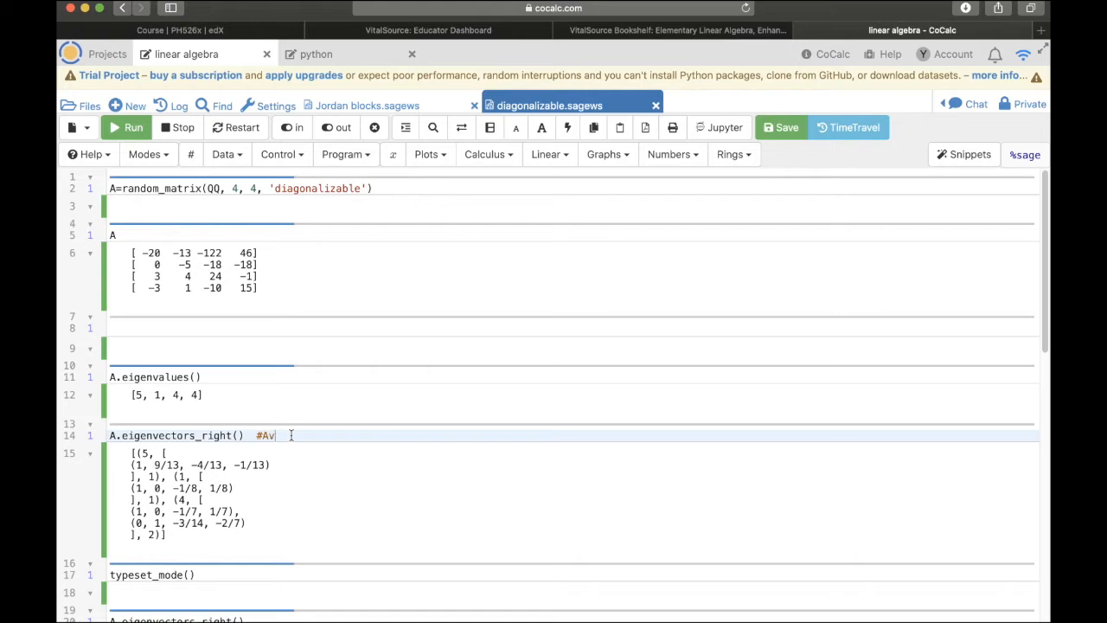
{"action": "type", "text": "=cv"}
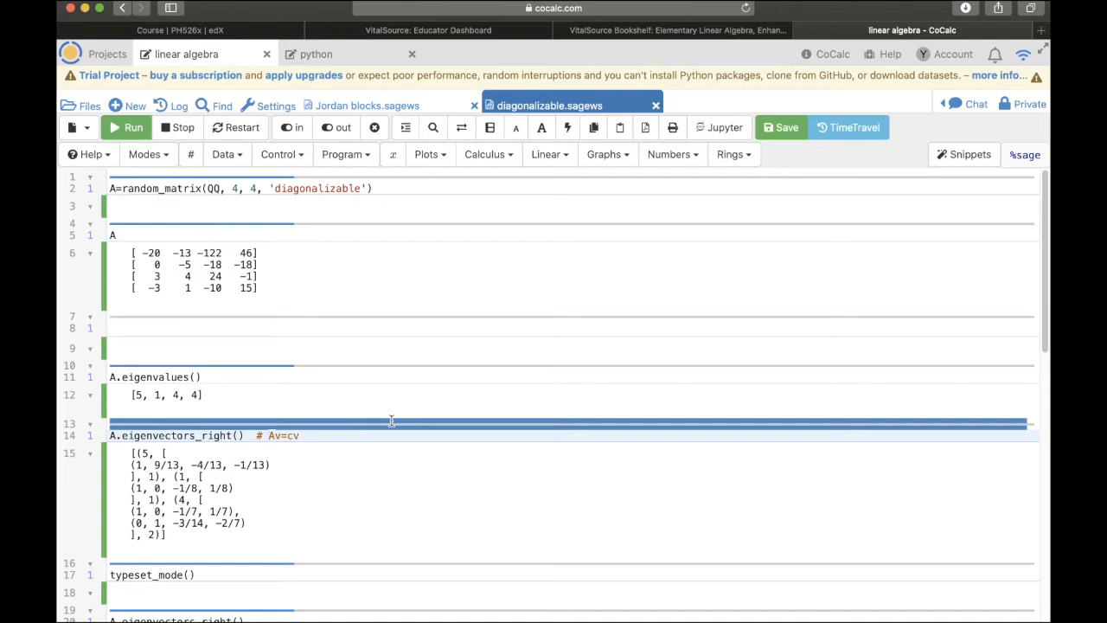
{"action": "left_click", "coordinate": [269, 435]}
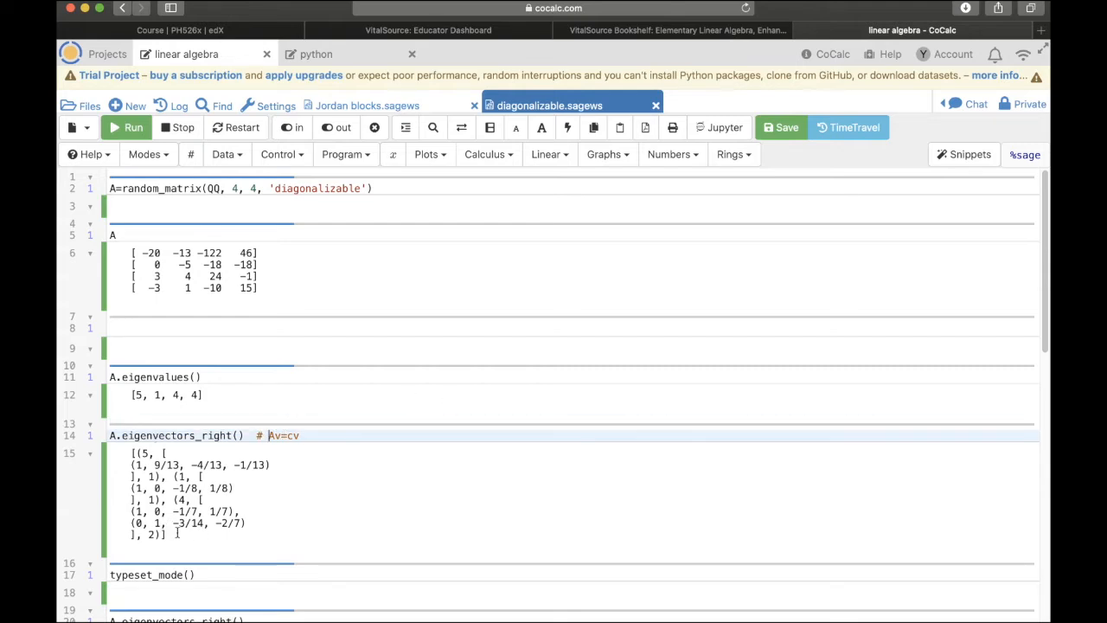
{"action": "scroll", "scroll_direction": "down", "scroll_amount": 3}
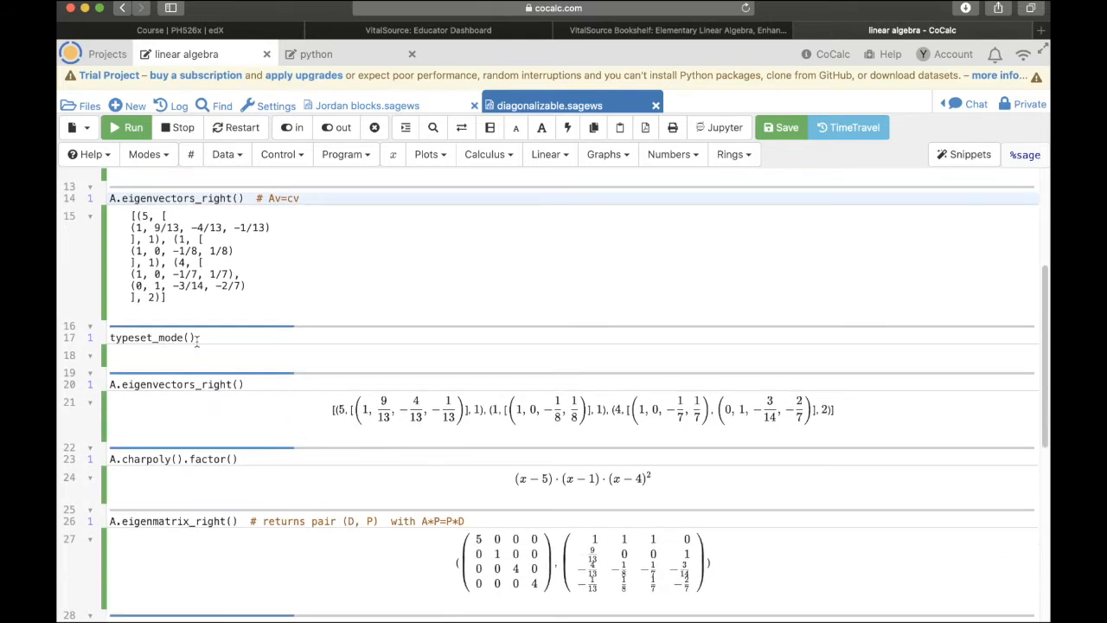
{"action": "mouse_move", "coordinate": [141, 411]}
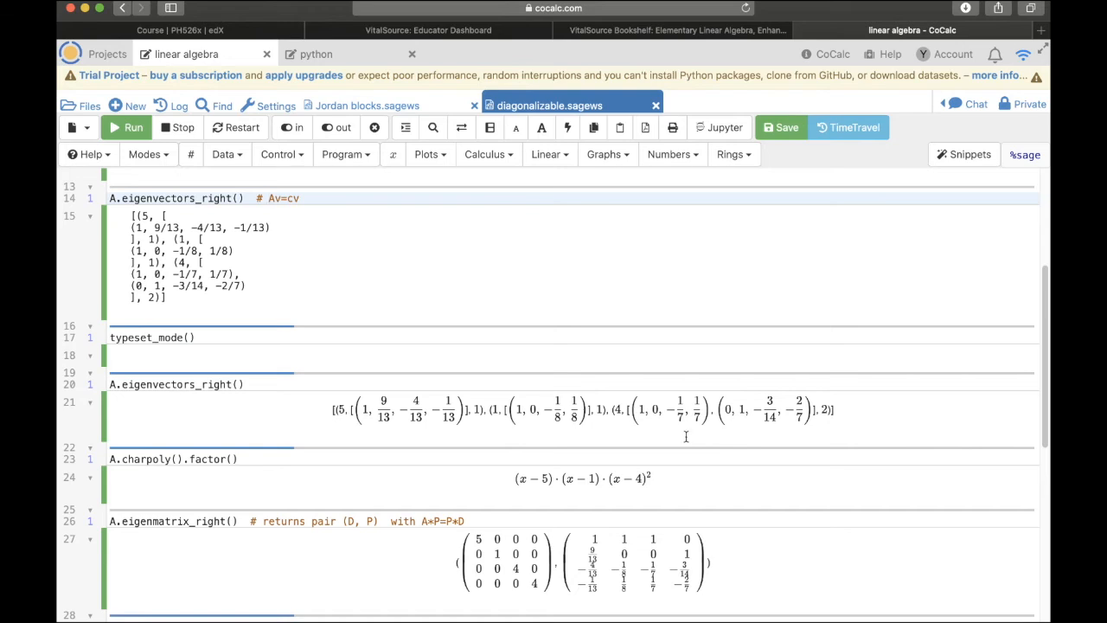
{"action": "left_click", "coordinate": [269, 198]}
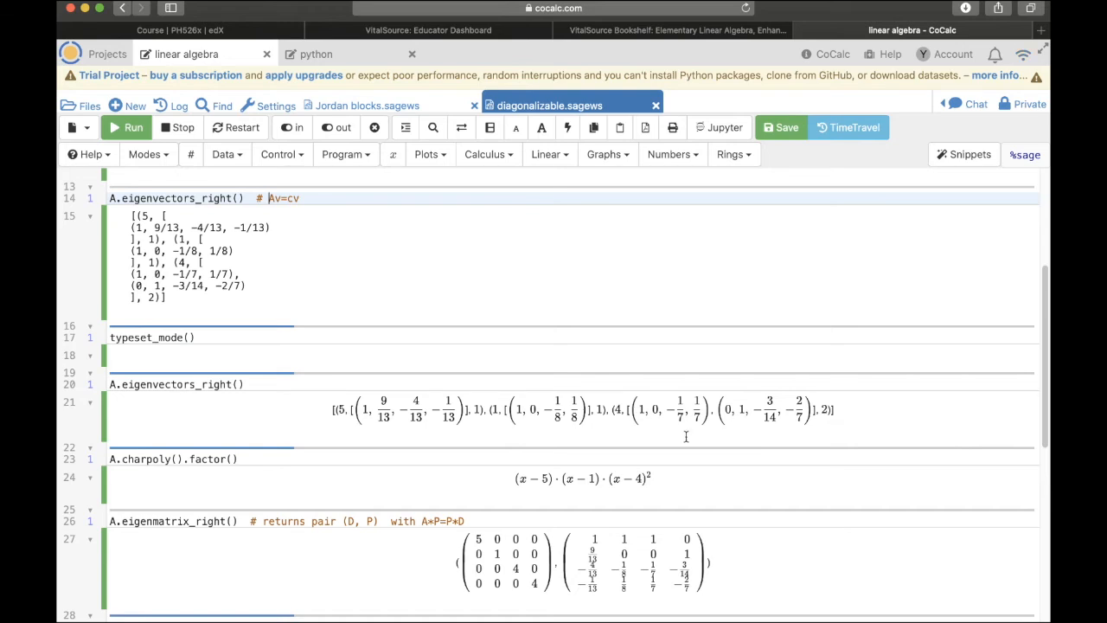
{"action": "scroll", "scroll_direction": "down", "scroll_amount": 3}
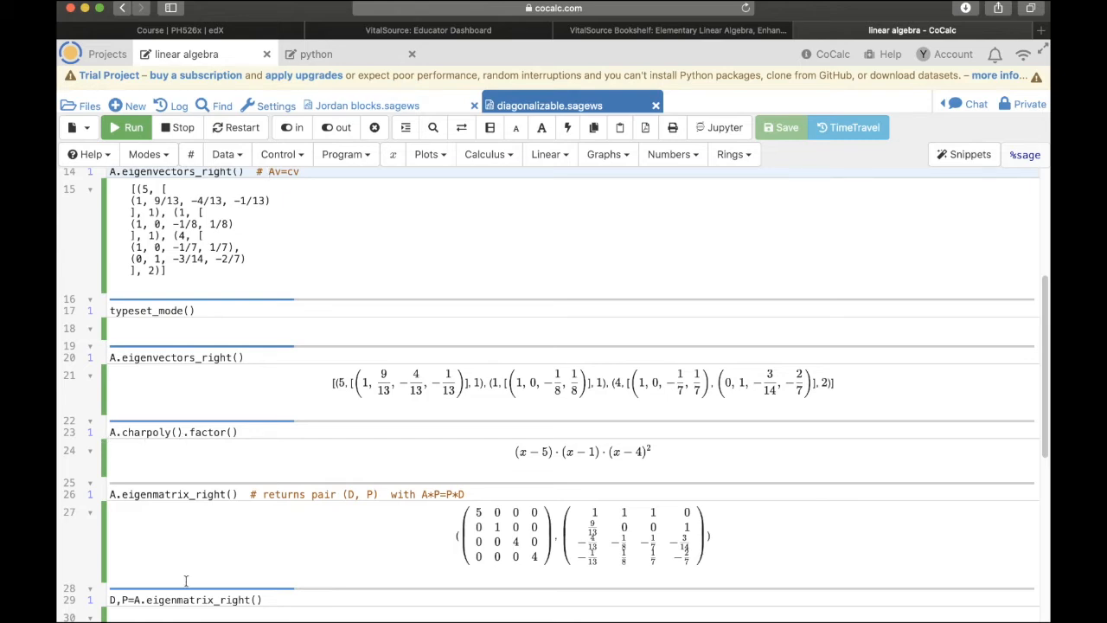
{"action": "mouse_move", "coordinate": [194, 596]}
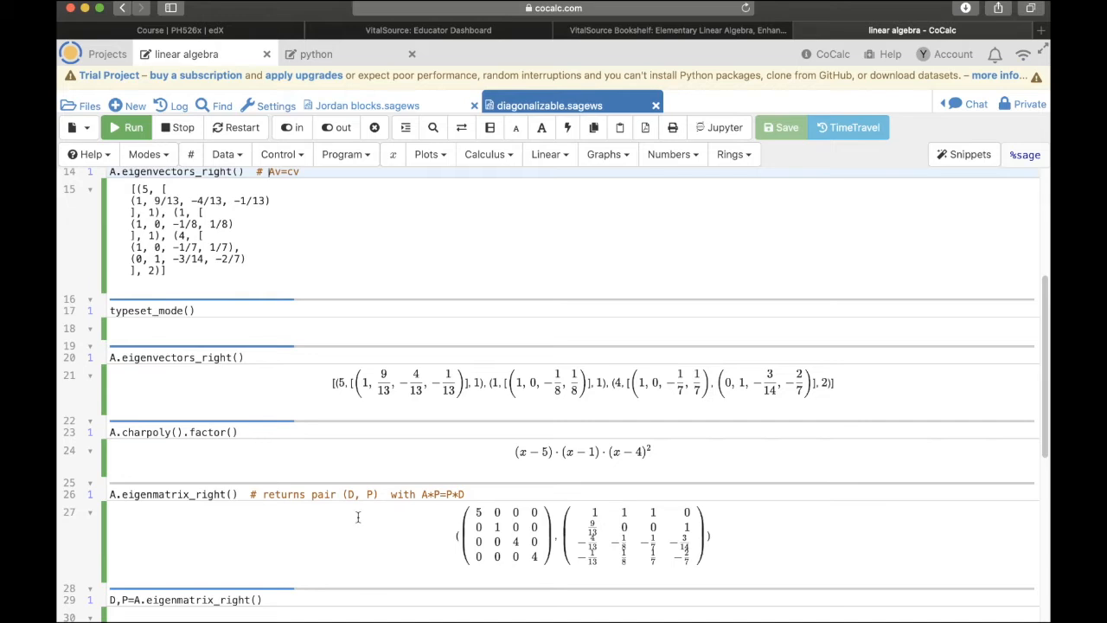
{"action": "mouse_move", "coordinate": [654, 463]}
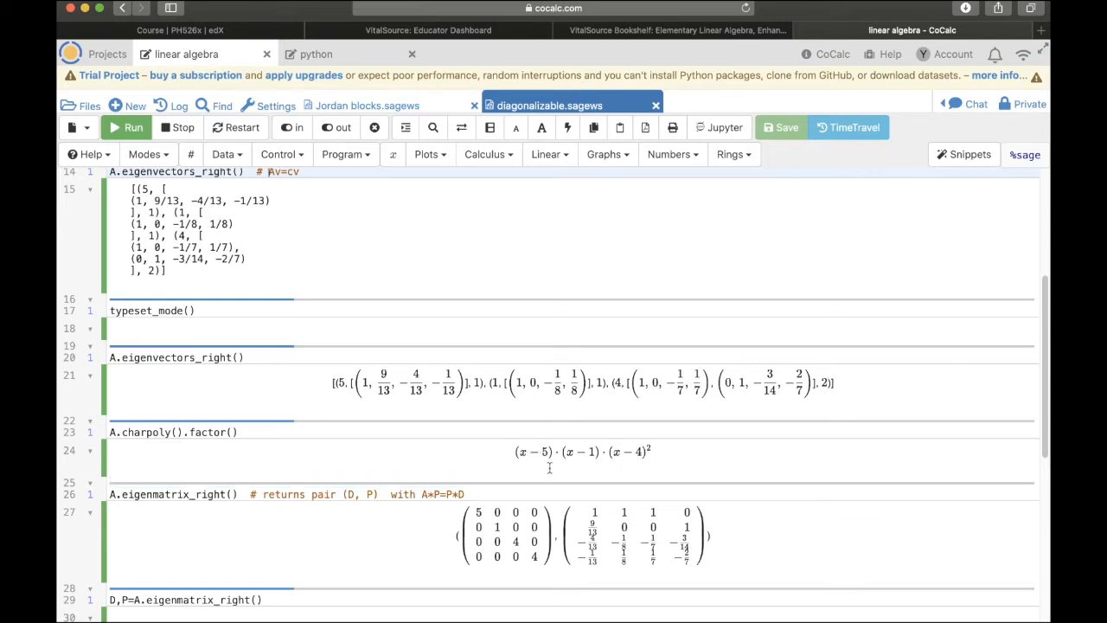
{"action": "mouse_move", "coordinate": [563, 470]}
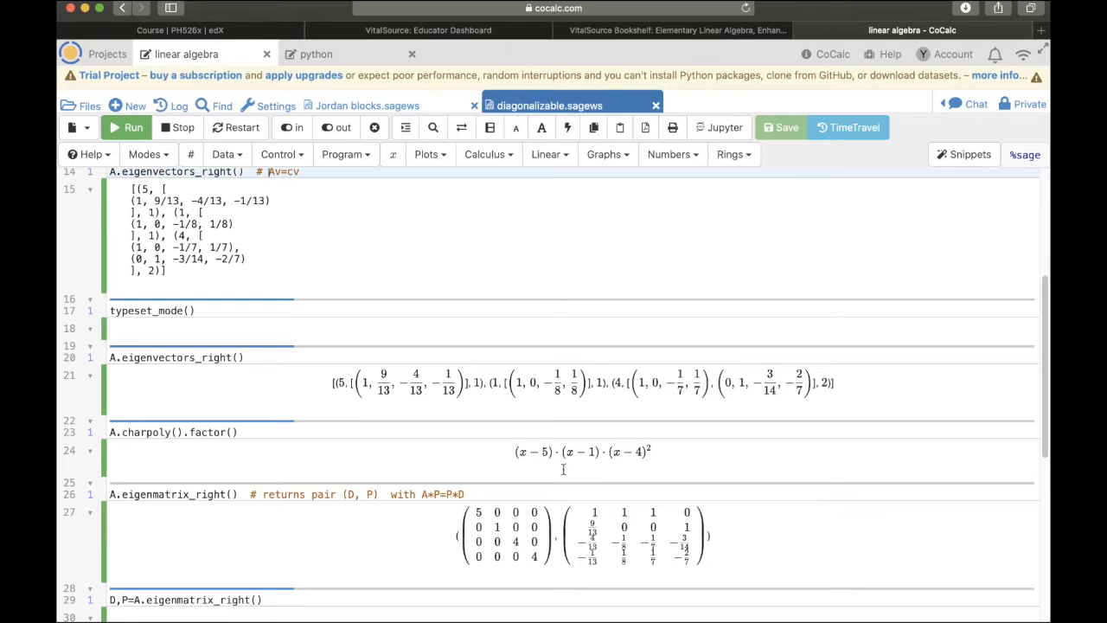
{"action": "mouse_move", "coordinate": [586, 459]}
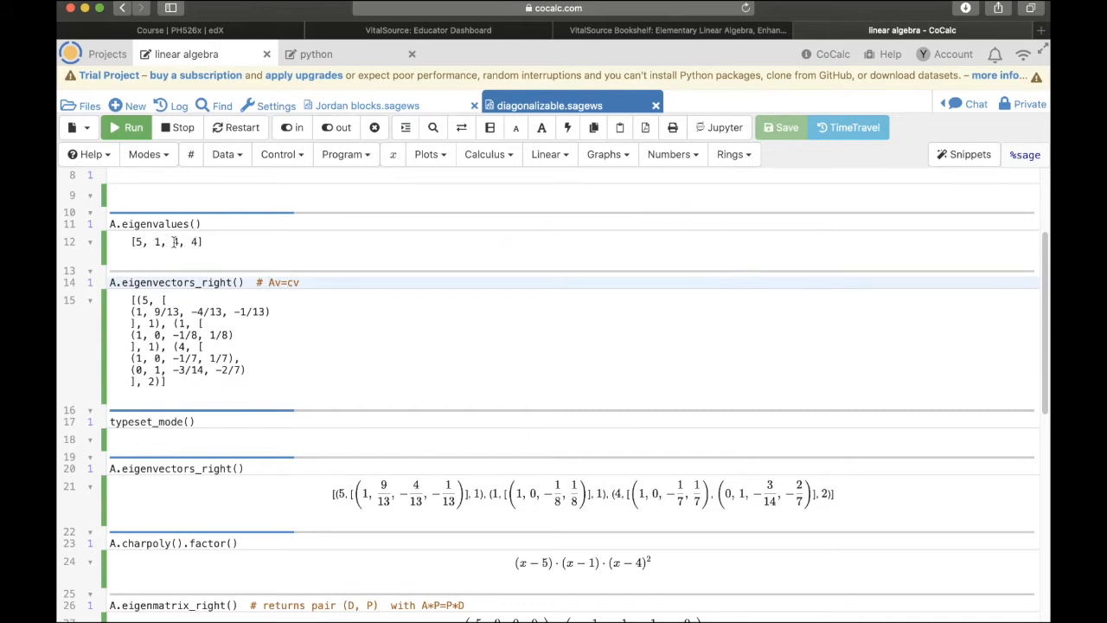
Scroll down past the eigenmatrix results to the D,P=A.eigenmatrix_right() cell.
{"action": "scroll", "scroll_direction": "down", "scroll_amount": 3}
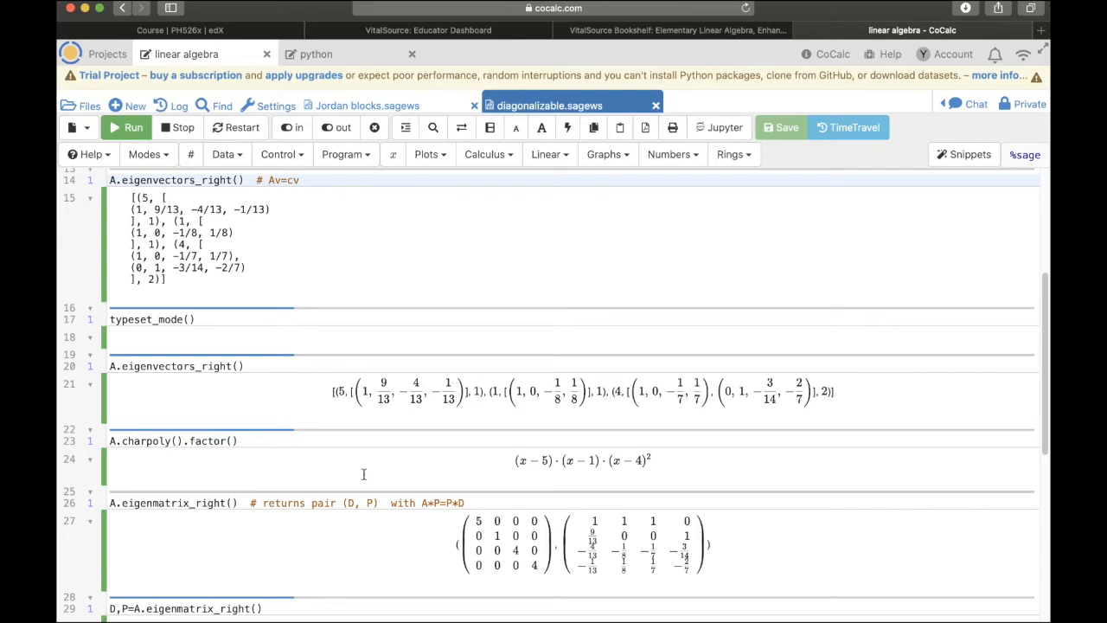
{"action": "mouse_move", "coordinate": [368, 469]}
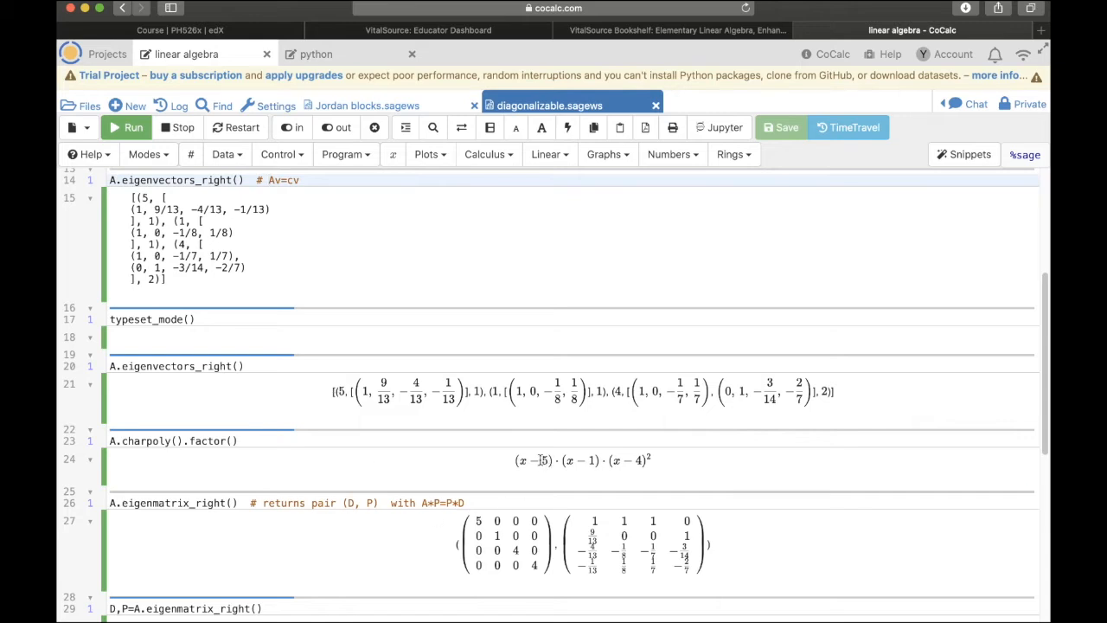
{"action": "mouse_move", "coordinate": [471, 386]}
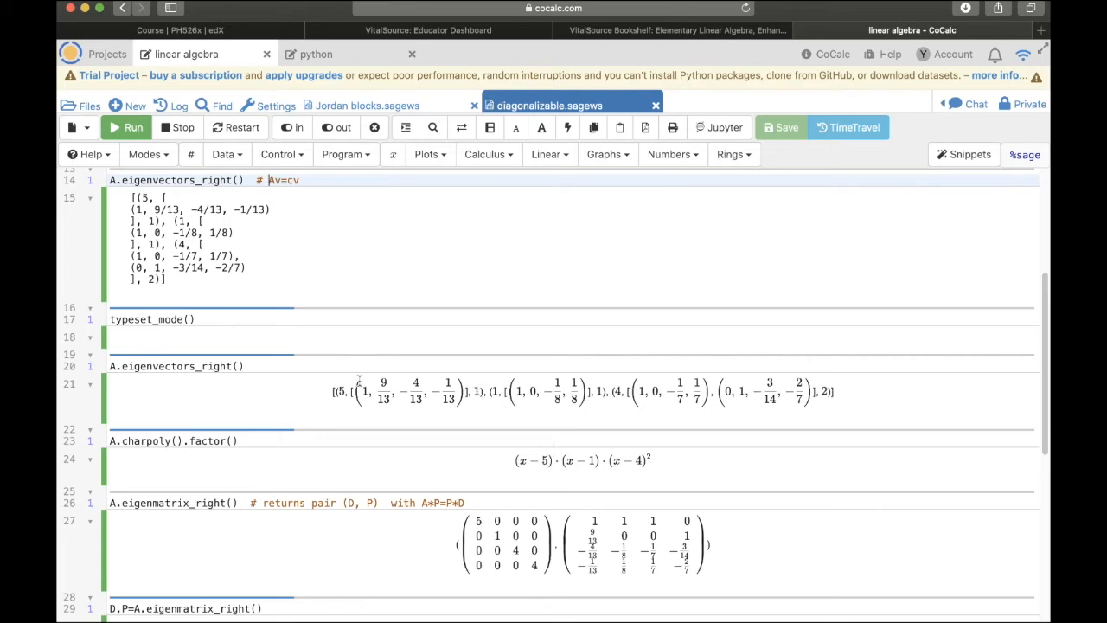
{"action": "mouse_move", "coordinate": [404, 382]}
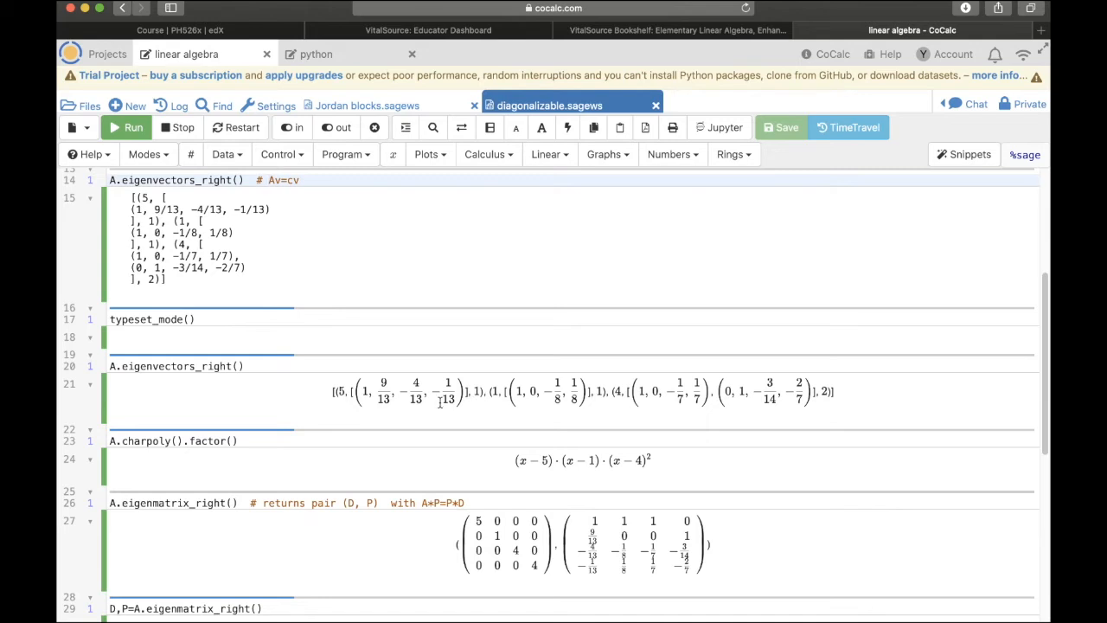
{"action": "mouse_move", "coordinate": [527, 406]}
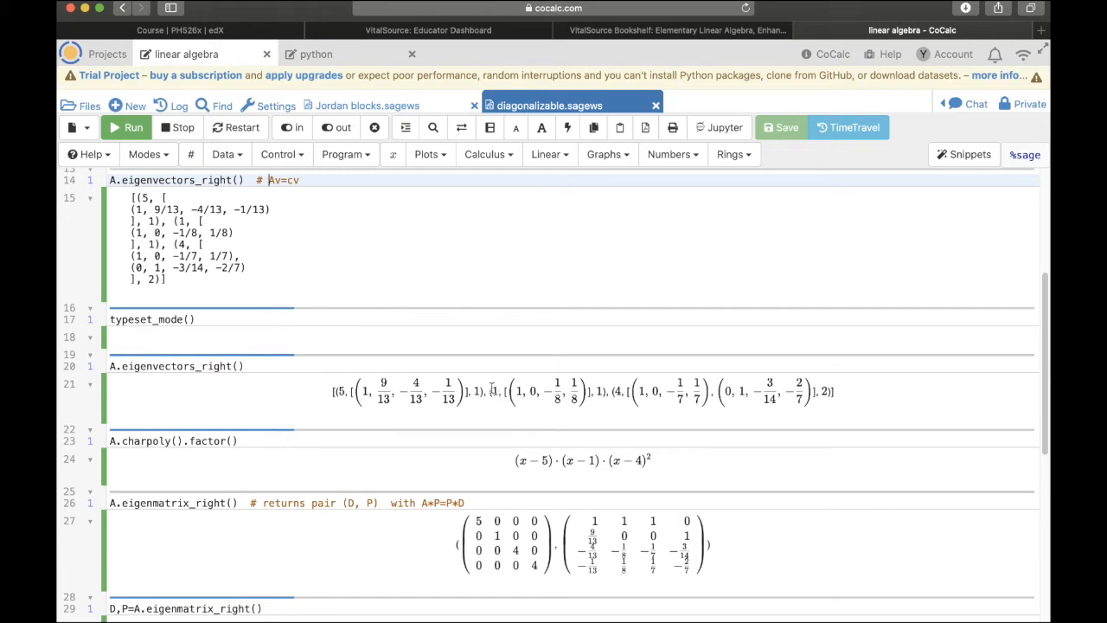
{"action": "mouse_move", "coordinate": [591, 462]}
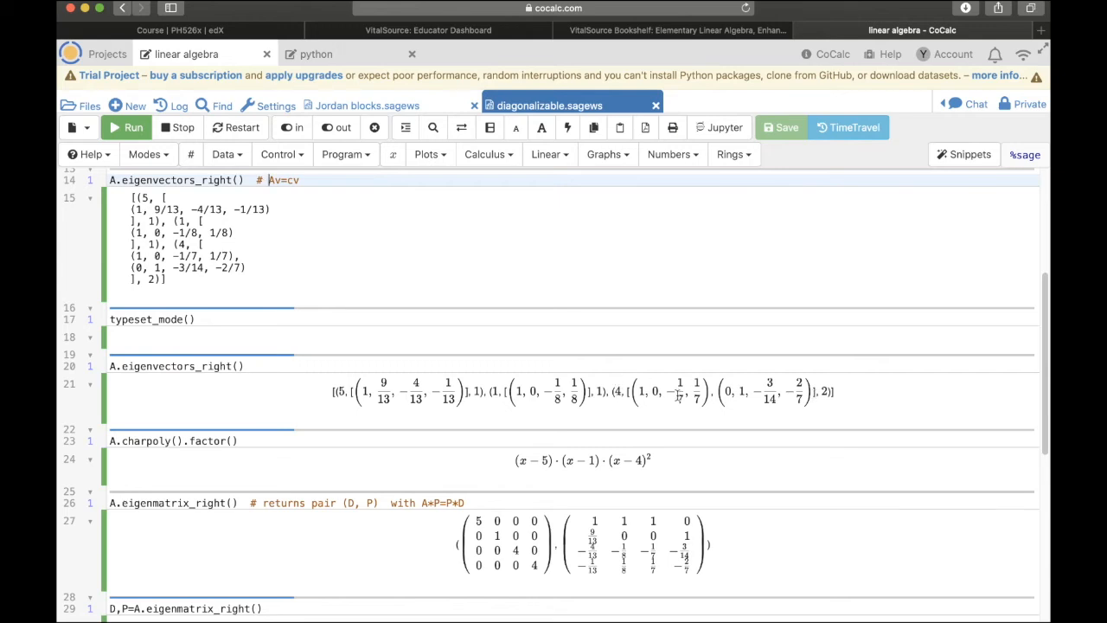
{"action": "mouse_move", "coordinate": [660, 381]}
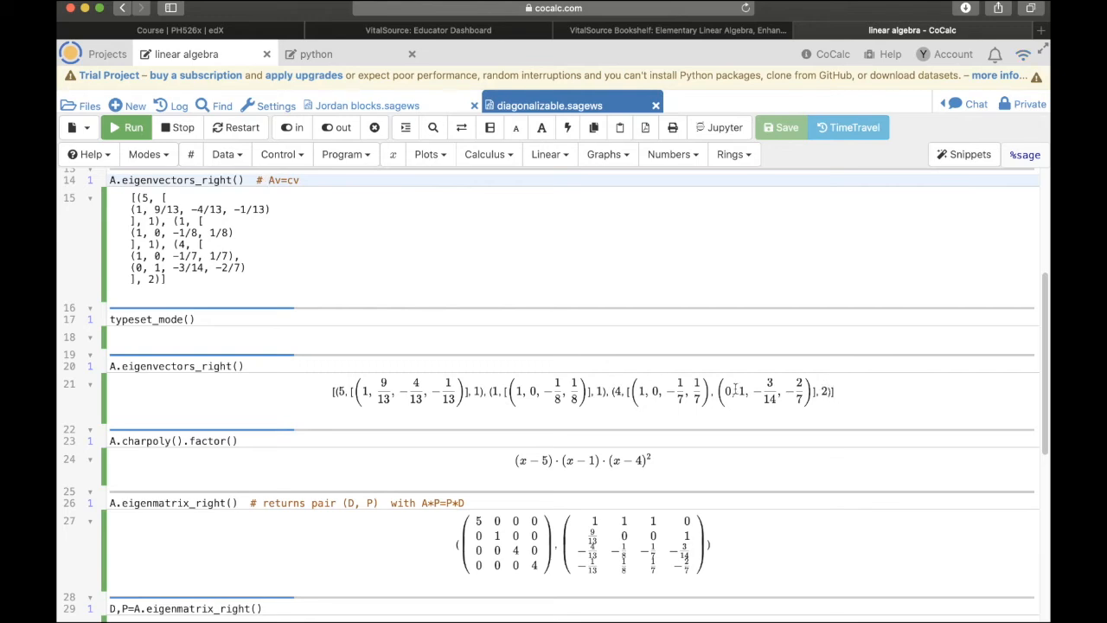
{"action": "scroll", "scroll_direction": "down", "scroll_amount": 3}
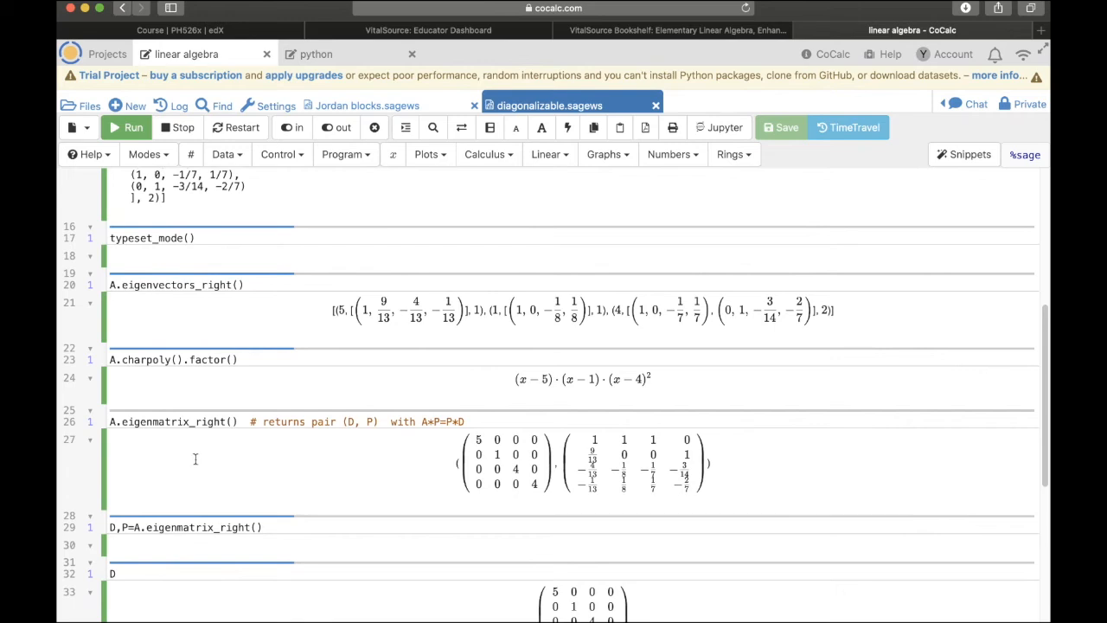
{"action": "mouse_move", "coordinate": [426, 445]}
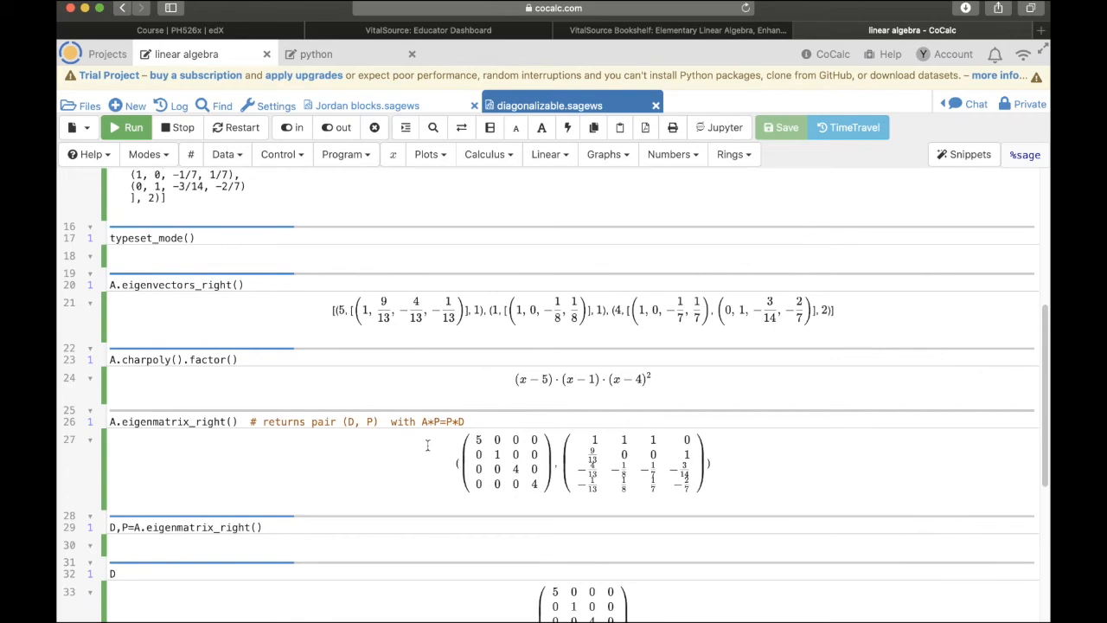
{"action": "mouse_move", "coordinate": [436, 458]}
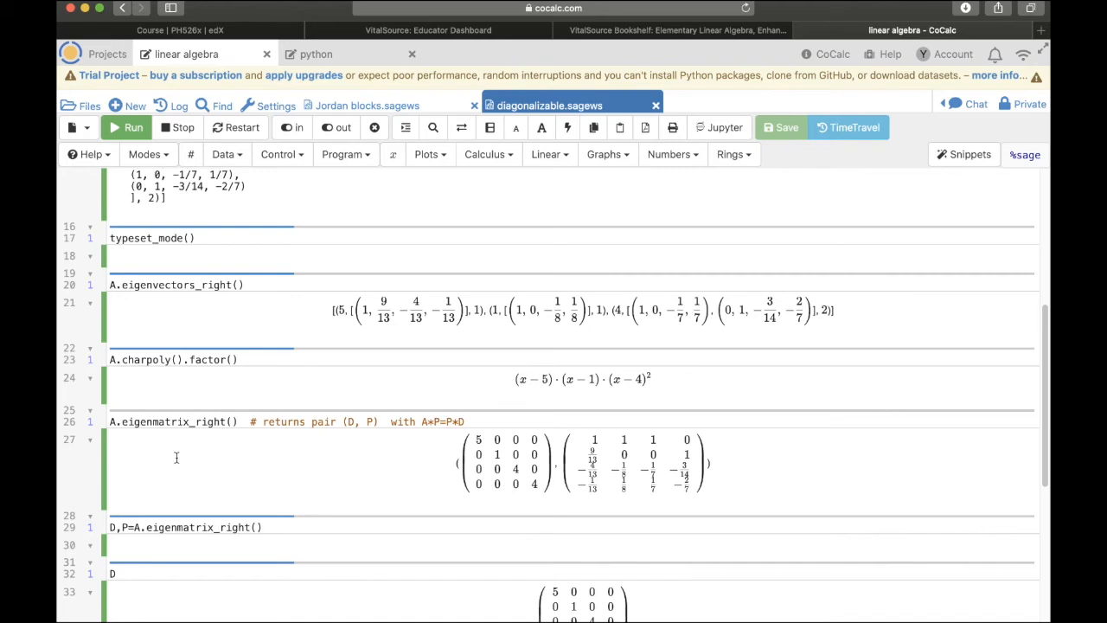
{"action": "mouse_move", "coordinate": [260, 456]}
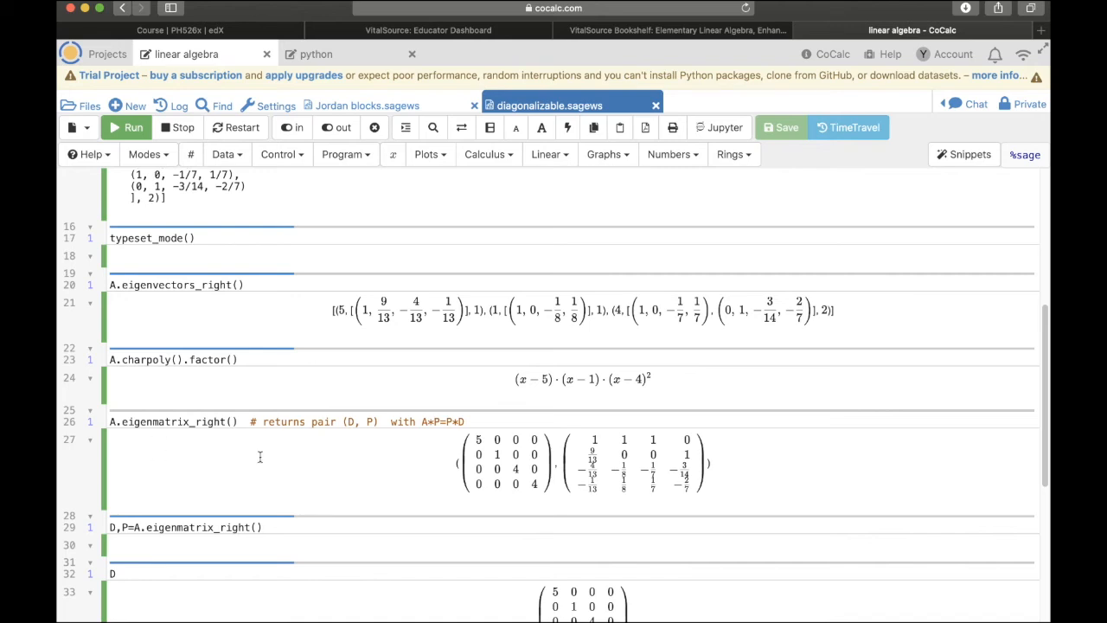
{"action": "mouse_move", "coordinate": [358, 453]}
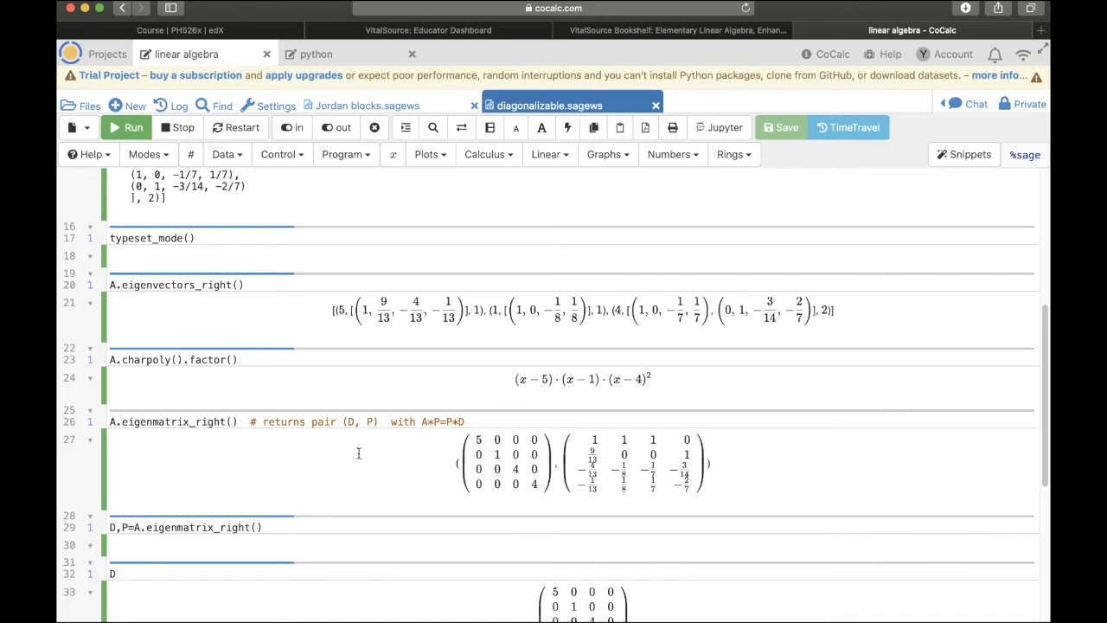
{"action": "mouse_move", "coordinate": [353, 452]}
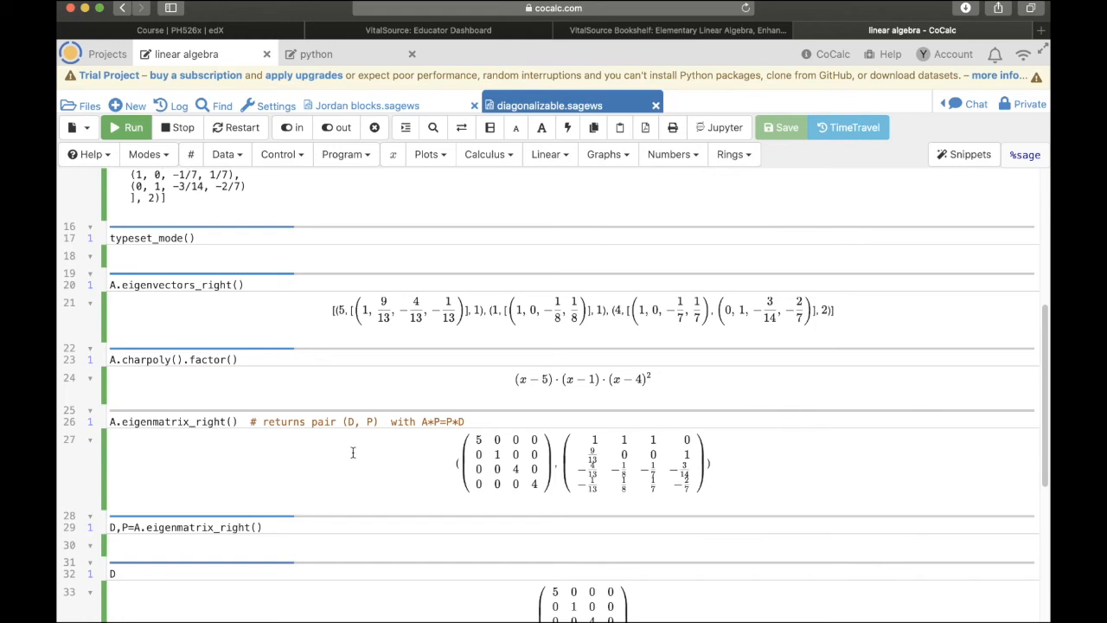
{"action": "mouse_move", "coordinate": [422, 459]}
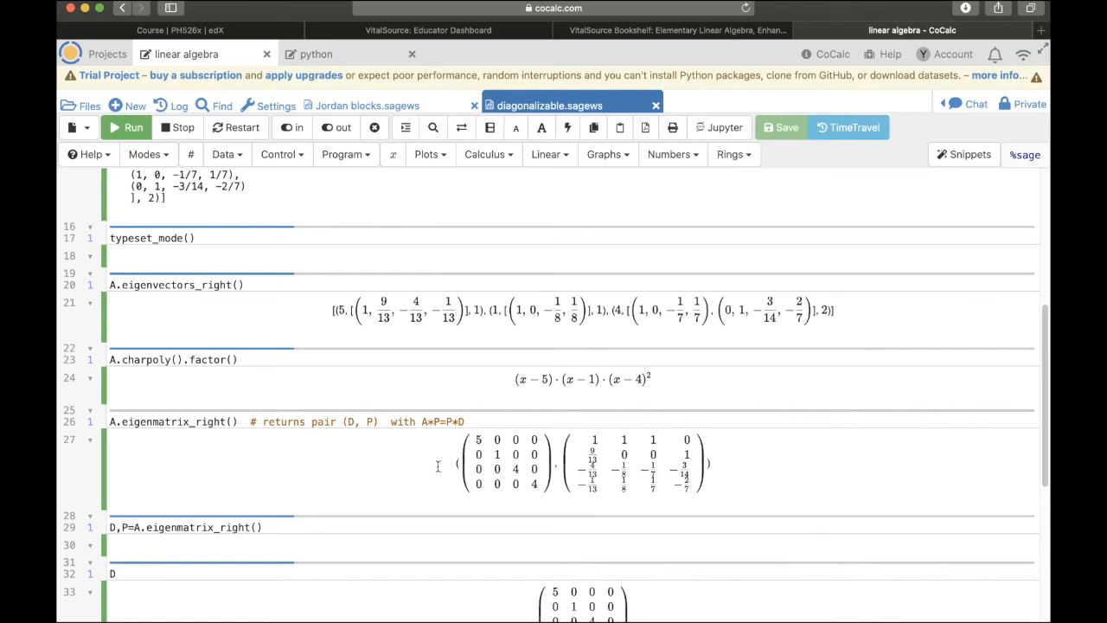
{"action": "scroll", "scroll_direction": "down", "scroll_amount": 3}
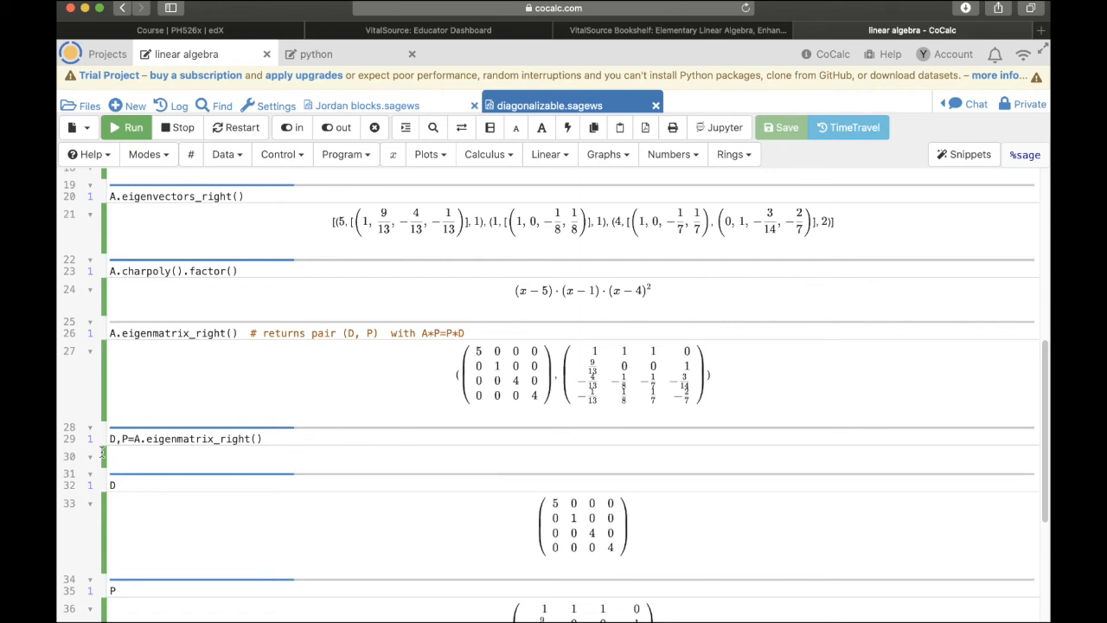
{"action": "mouse_move", "coordinate": [457, 375]}
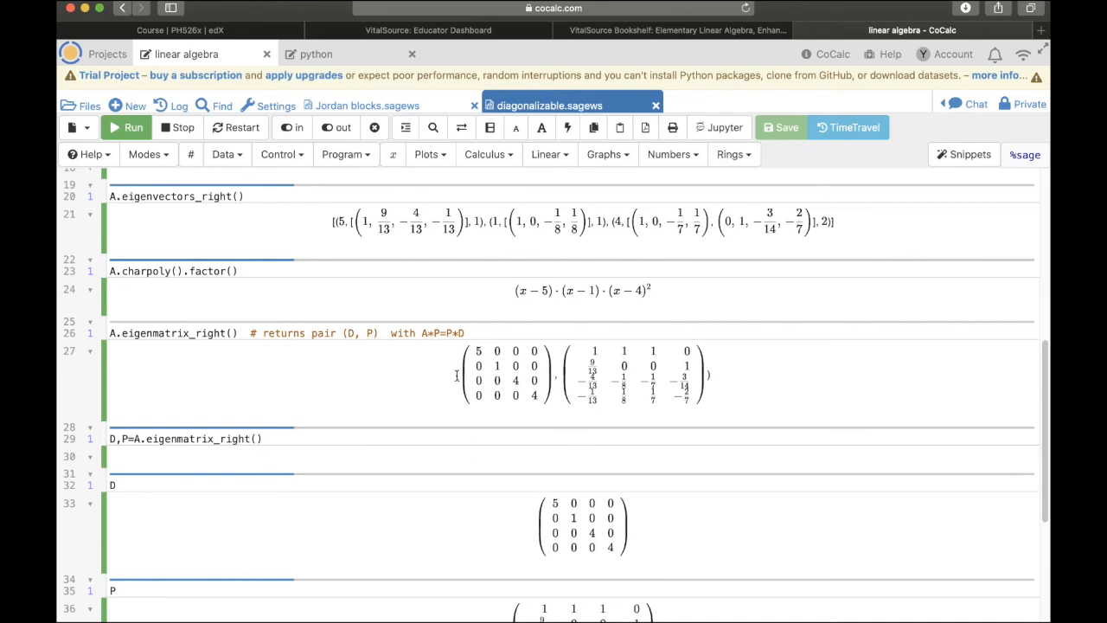
{"action": "mouse_move", "coordinate": [629, 399]}
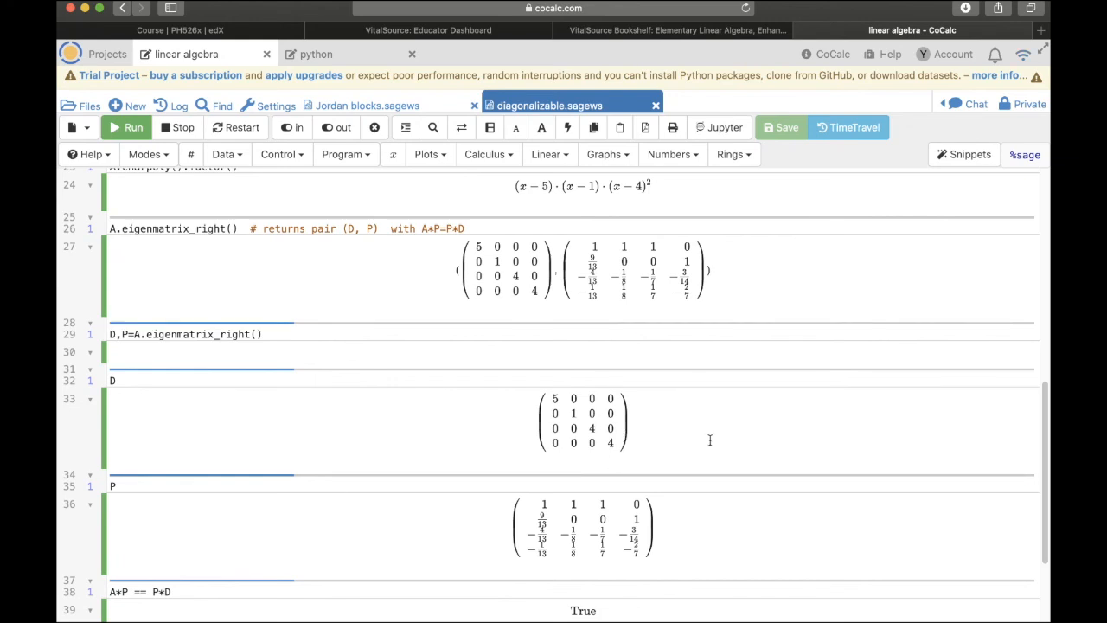
{"action": "mouse_move", "coordinate": [510, 531]}
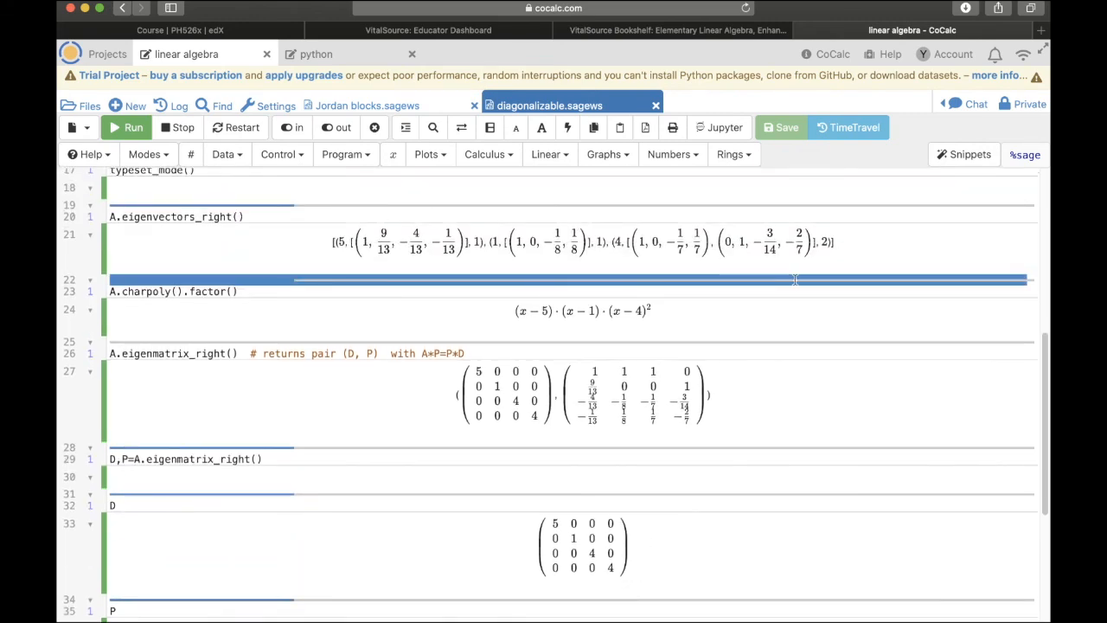
{"action": "mouse_move", "coordinate": [767, 281]}
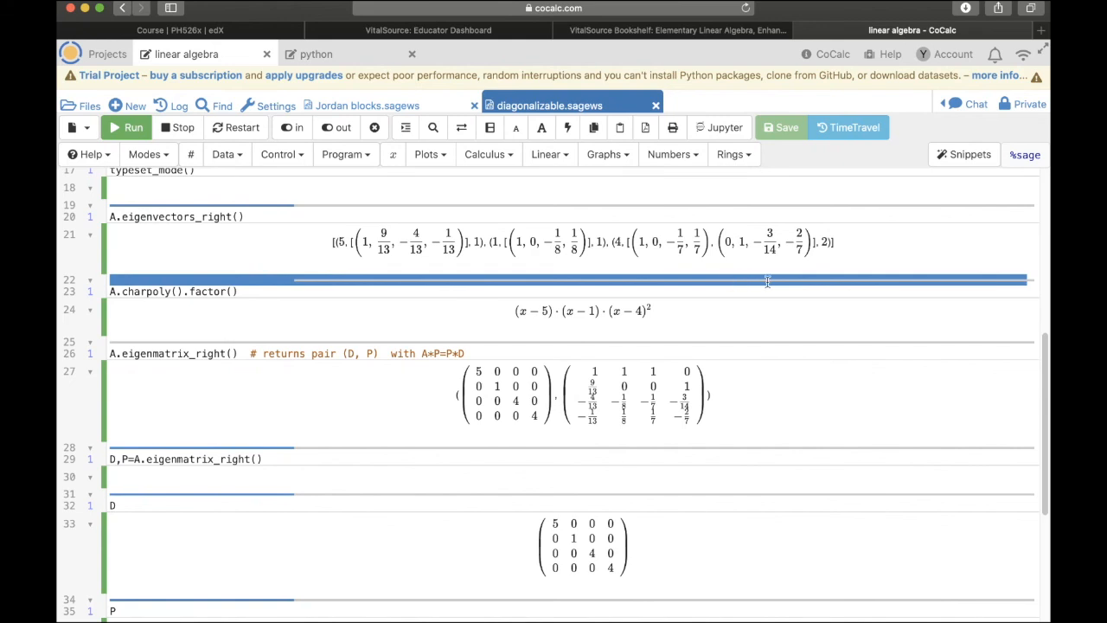
{"action": "scroll", "scroll_direction": "down", "scroll_amount": 3}
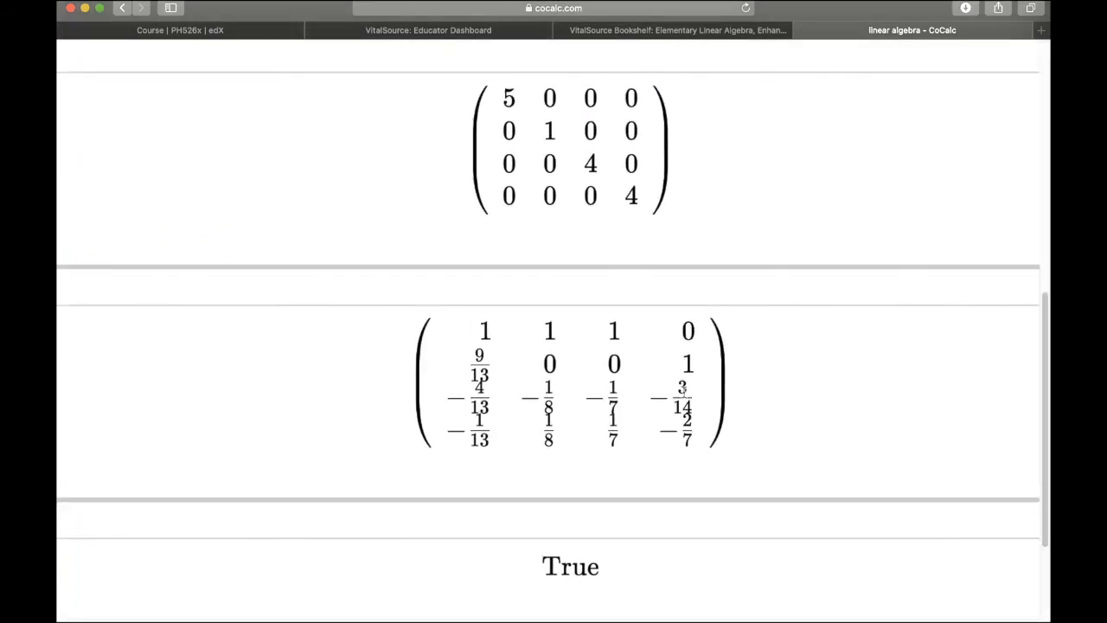
{"action": "mouse_move", "coordinate": [681, 467]}
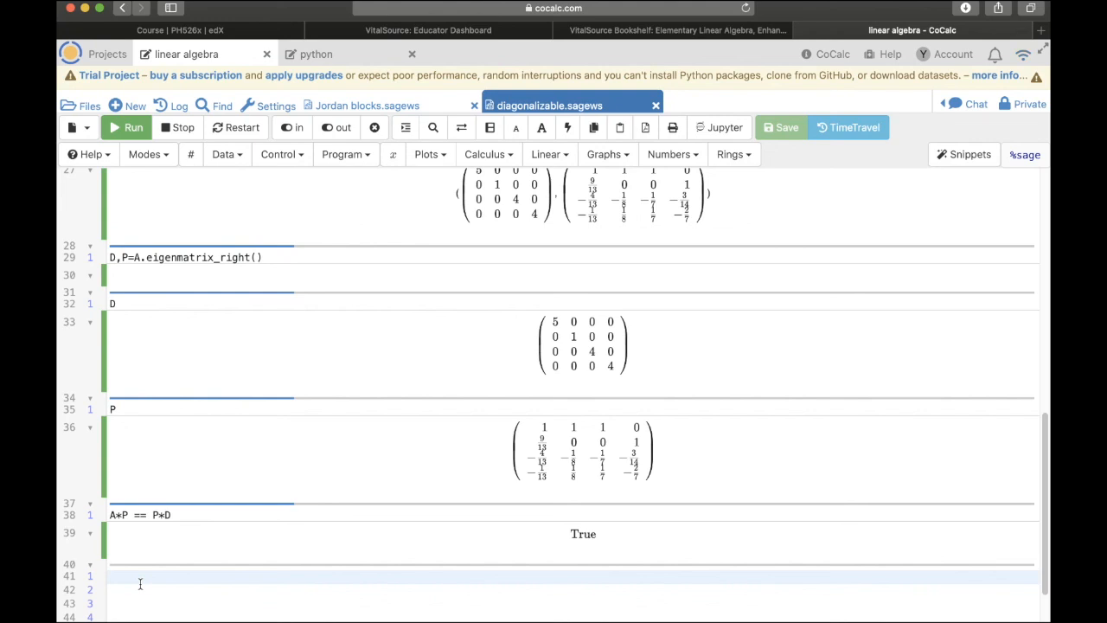
Evaluate P.inverse()*A*P, giving a diagonal matrix starting with 5, 1, 4.
{"action": "type", "text": "P"}
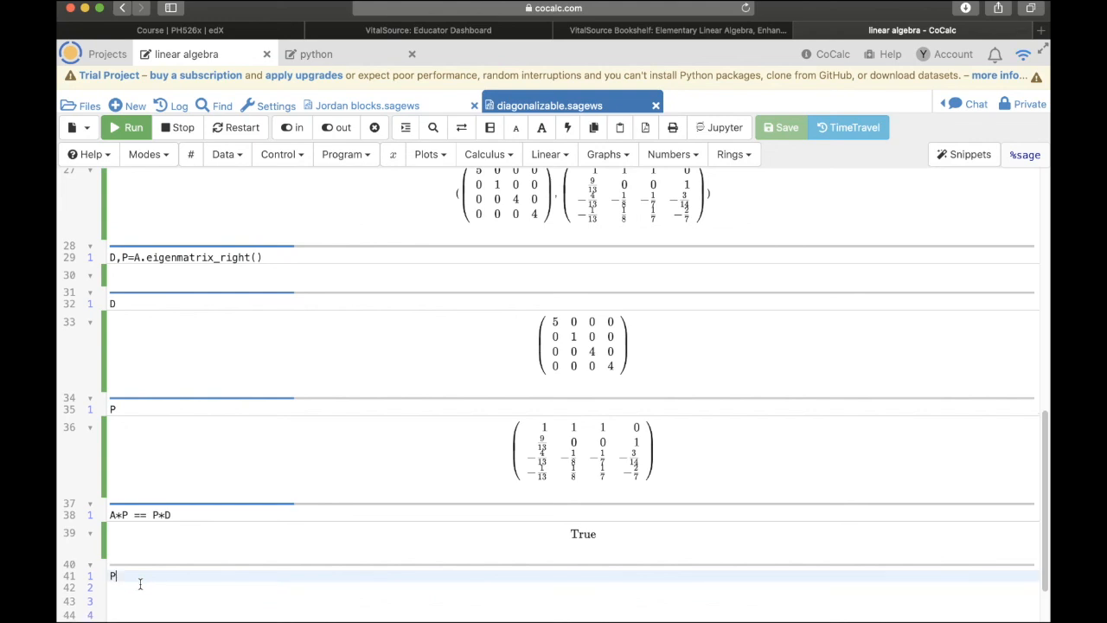
{"action": "type", "text": ".inverse"}
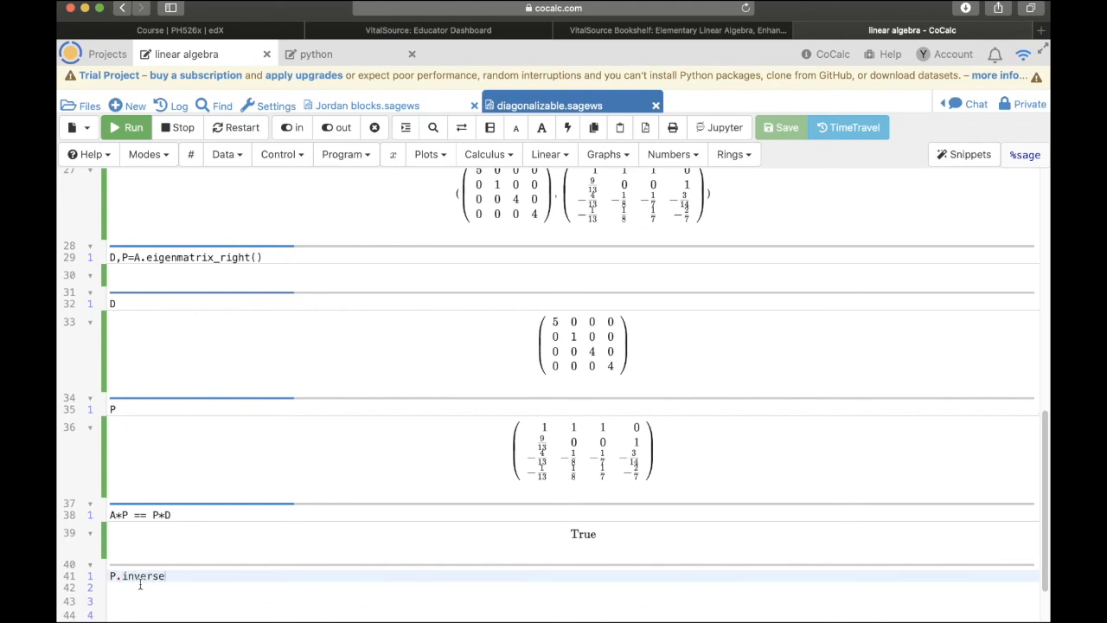
{"action": "type", "text": "()*"}
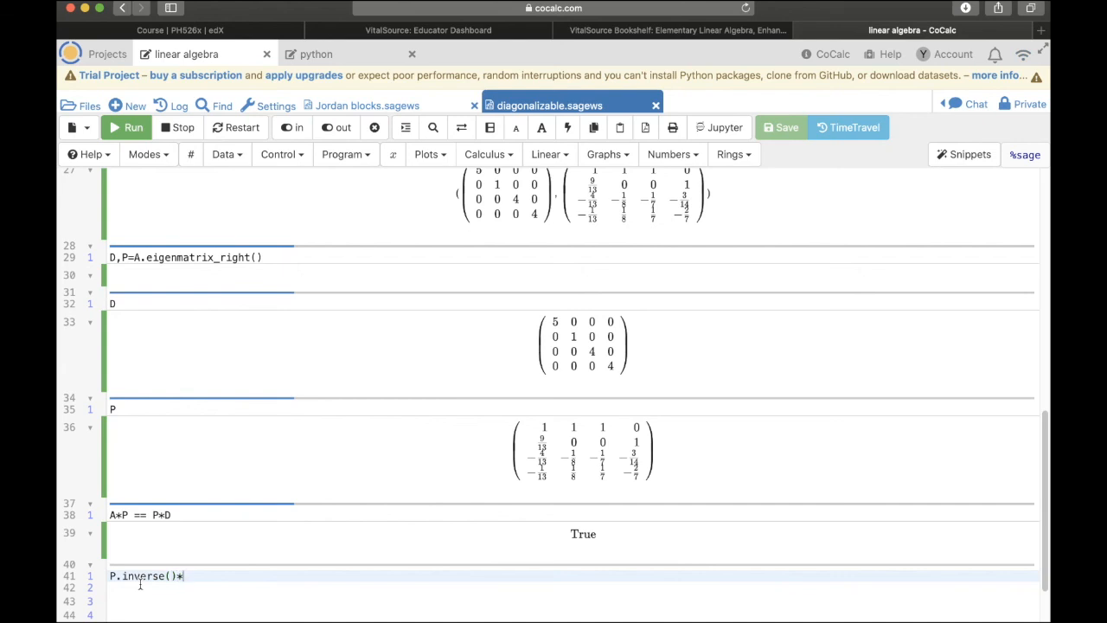
{"action": "type", "text": "A*P"}
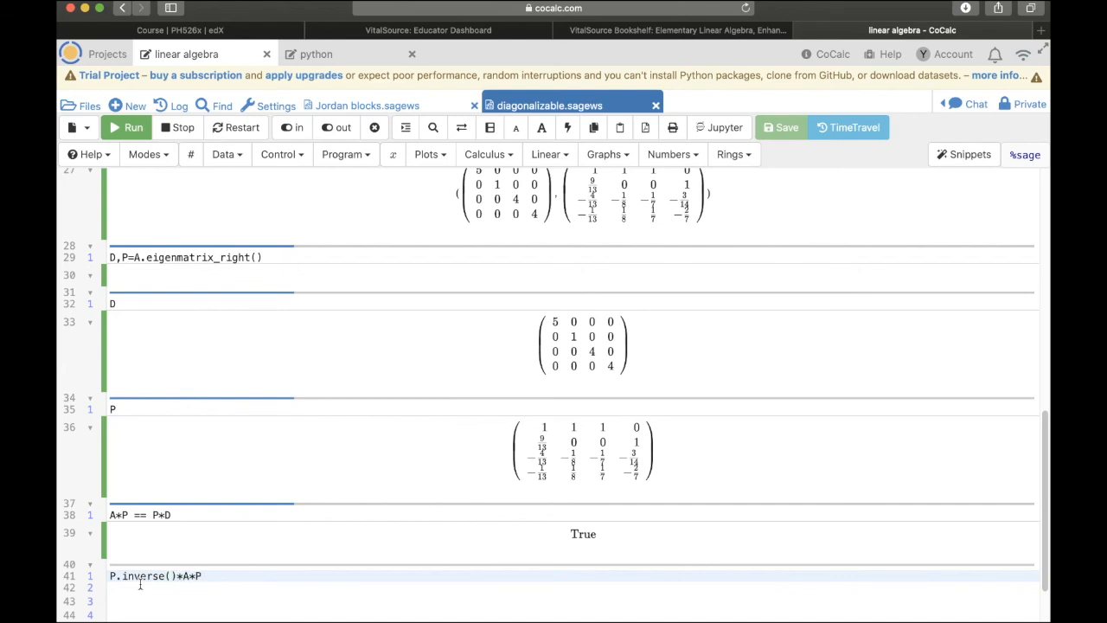
{"action": "left_click", "coordinate": [126, 127]}
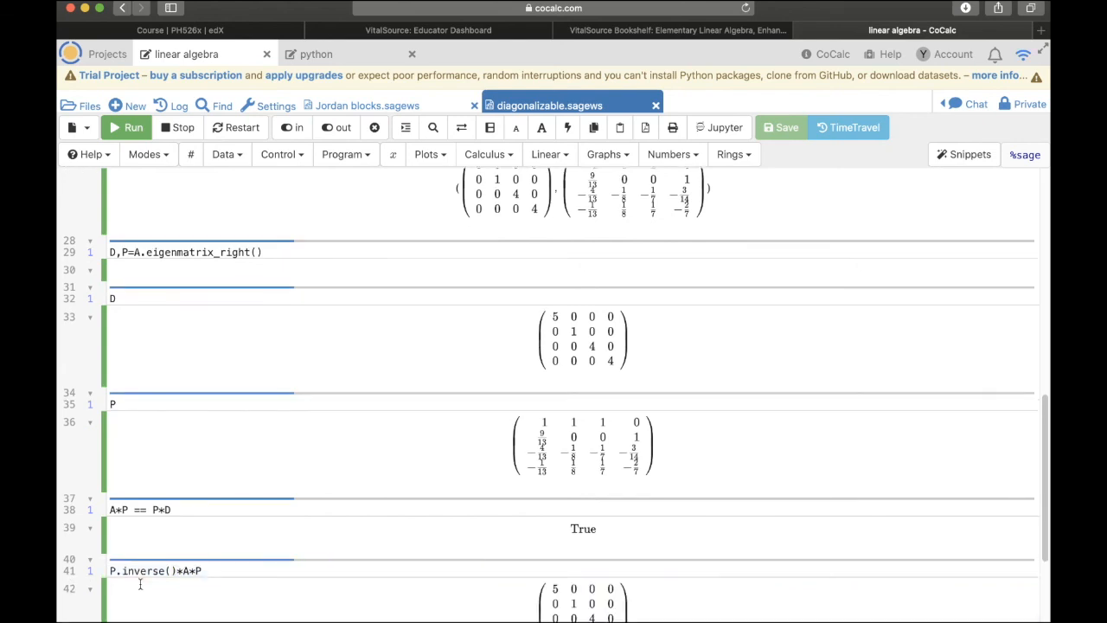